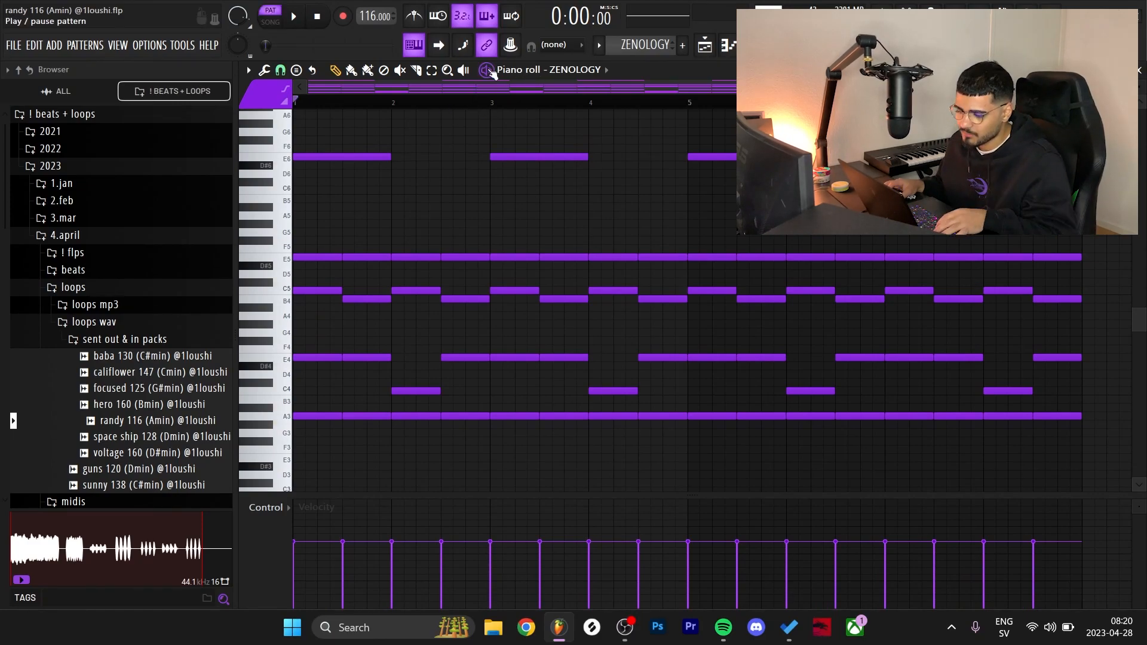
# Bring up the ZENOLOGY chord pattern in the piano roll for editing.
pyautogui.click(293, 16)
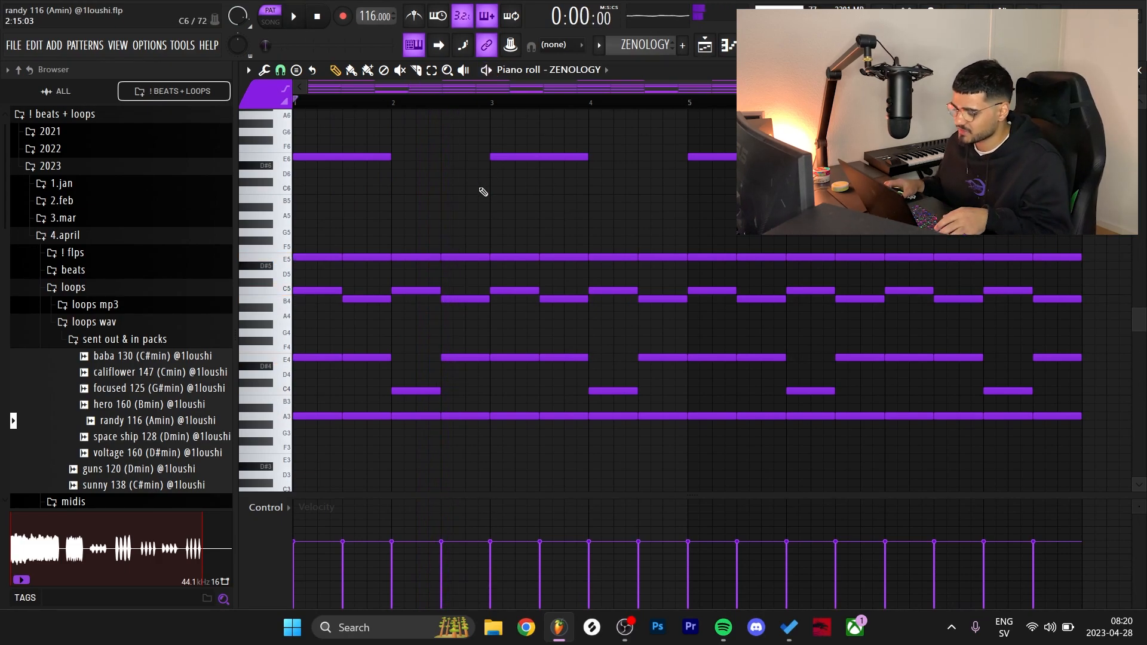
pyautogui.moveTo(593, 335)
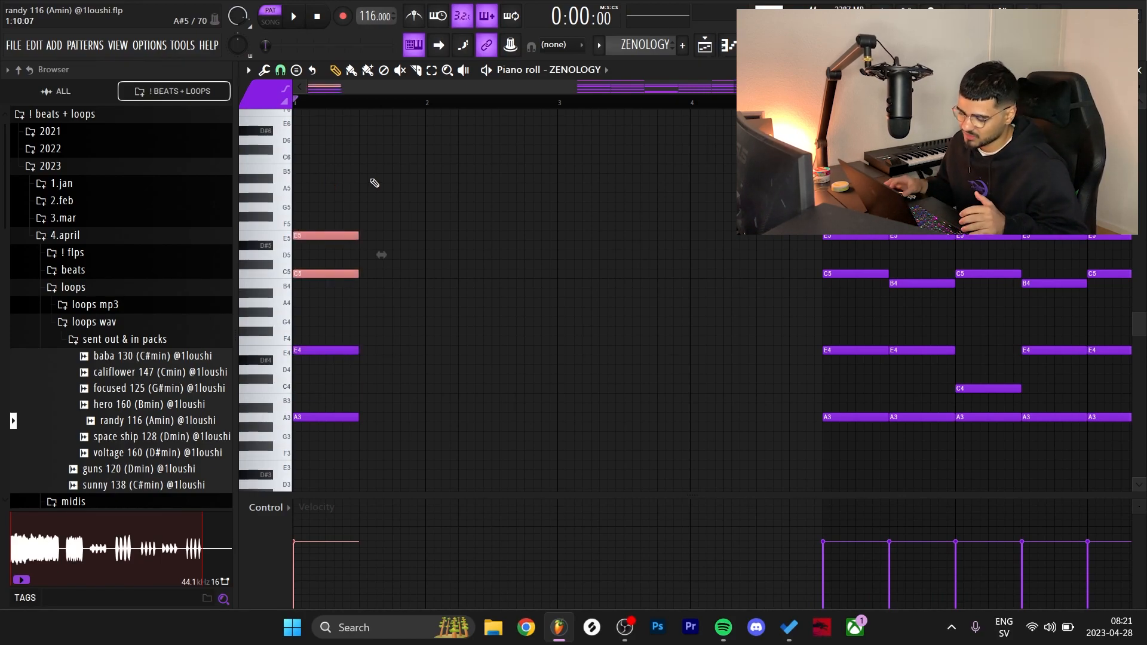
# Select the opening chord's notes and drag them shorter along the grid.
pyautogui.moveTo(292, 234); pyautogui.dragTo(513, 410)
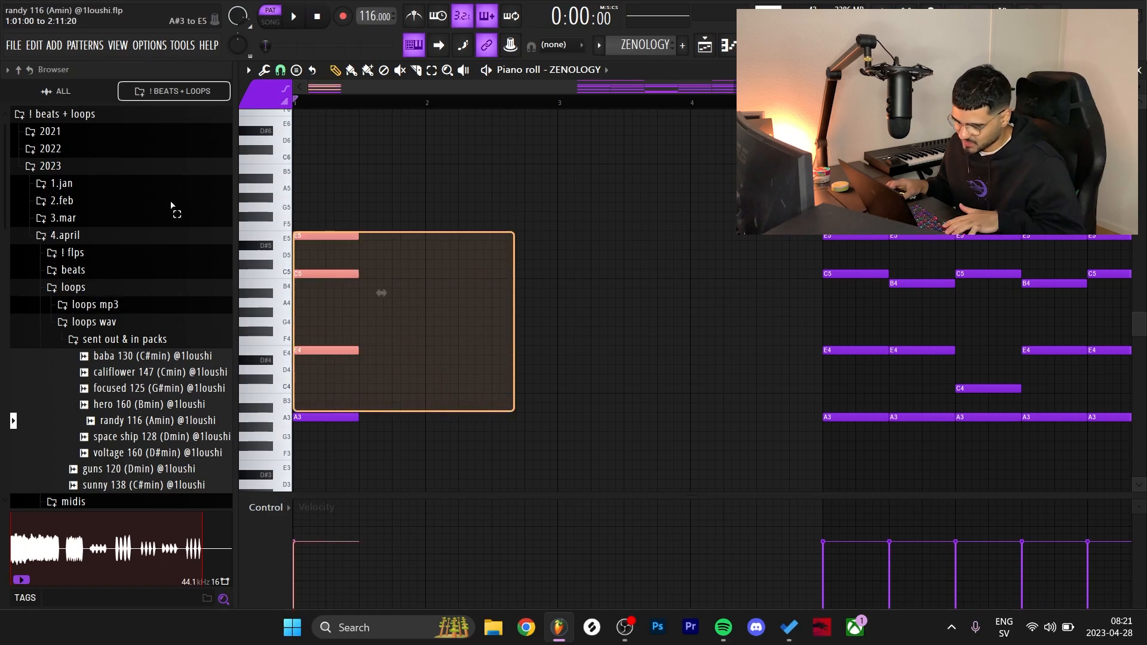
pyautogui.moveTo(359, 273); pyautogui.dragTo(424, 273)
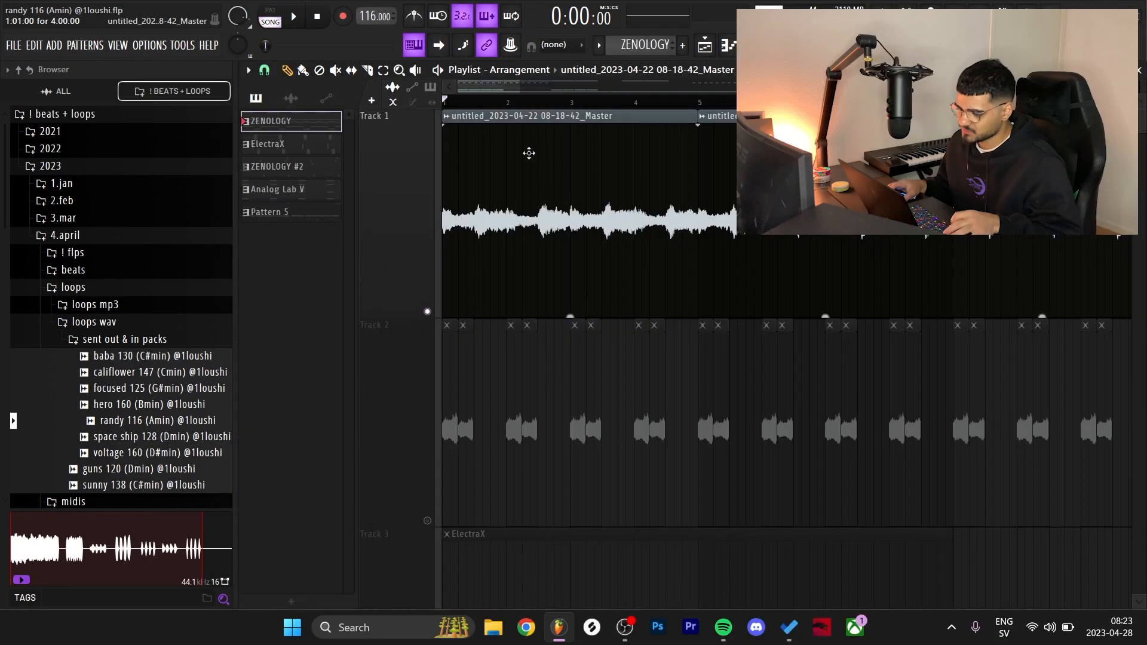
# Open the first Track 2 audio chop's channel settings to enable Reverse.
pyautogui.click(292, 16)
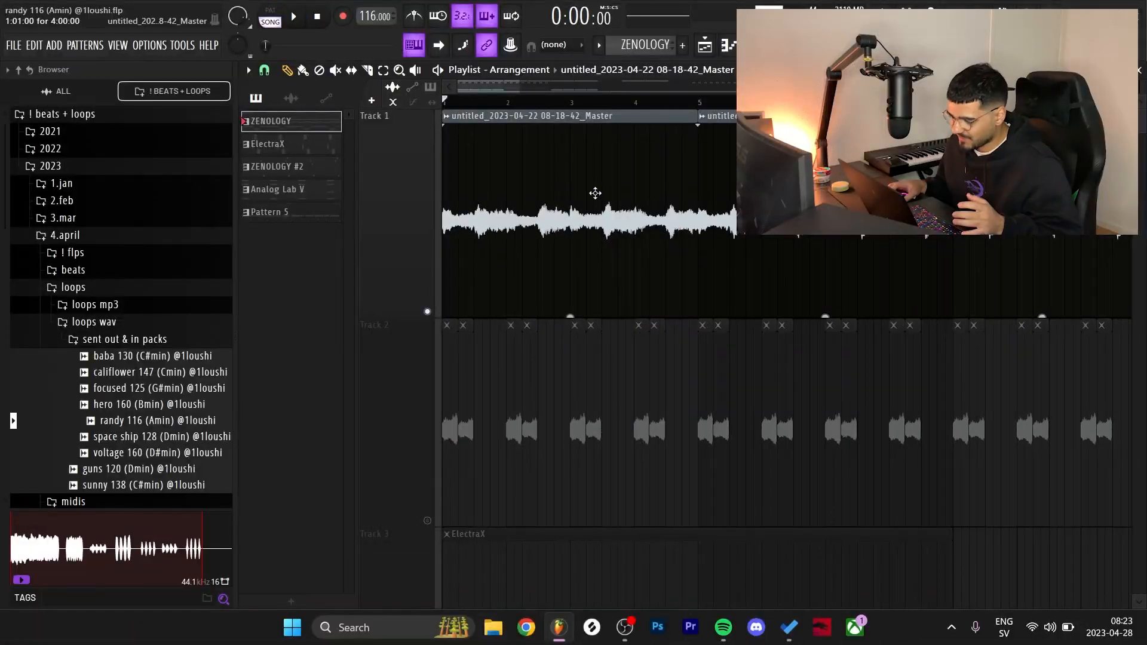
pyautogui.click(586, 219)
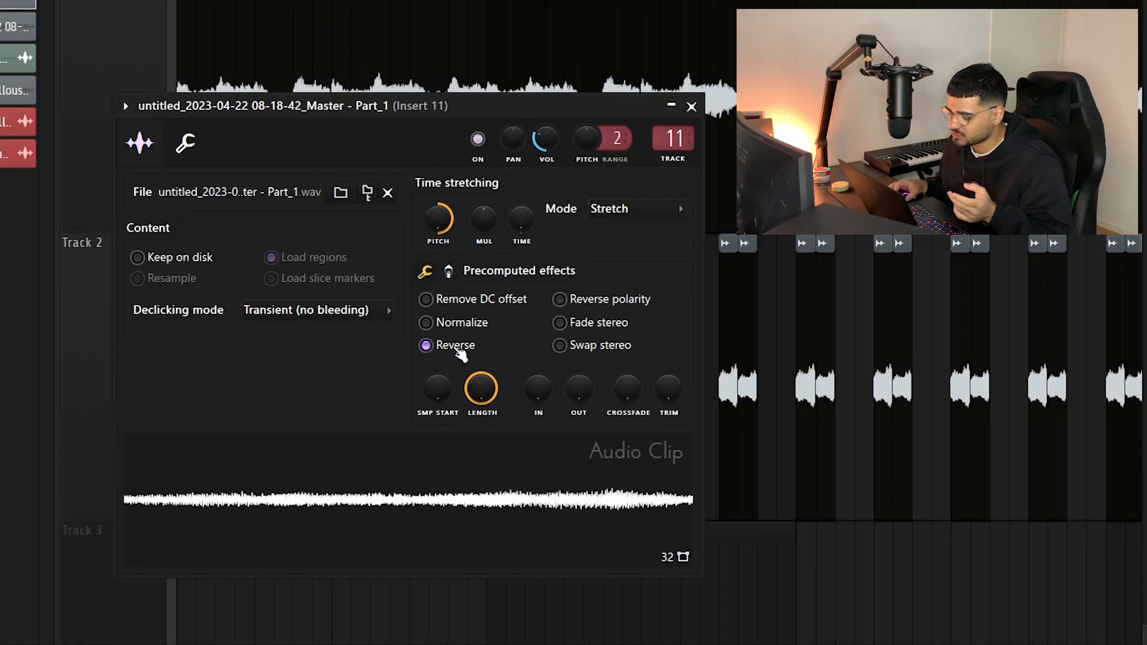
# Close the channel settings so the reversed chop can be used across Track 2.
pyautogui.click(689, 106)
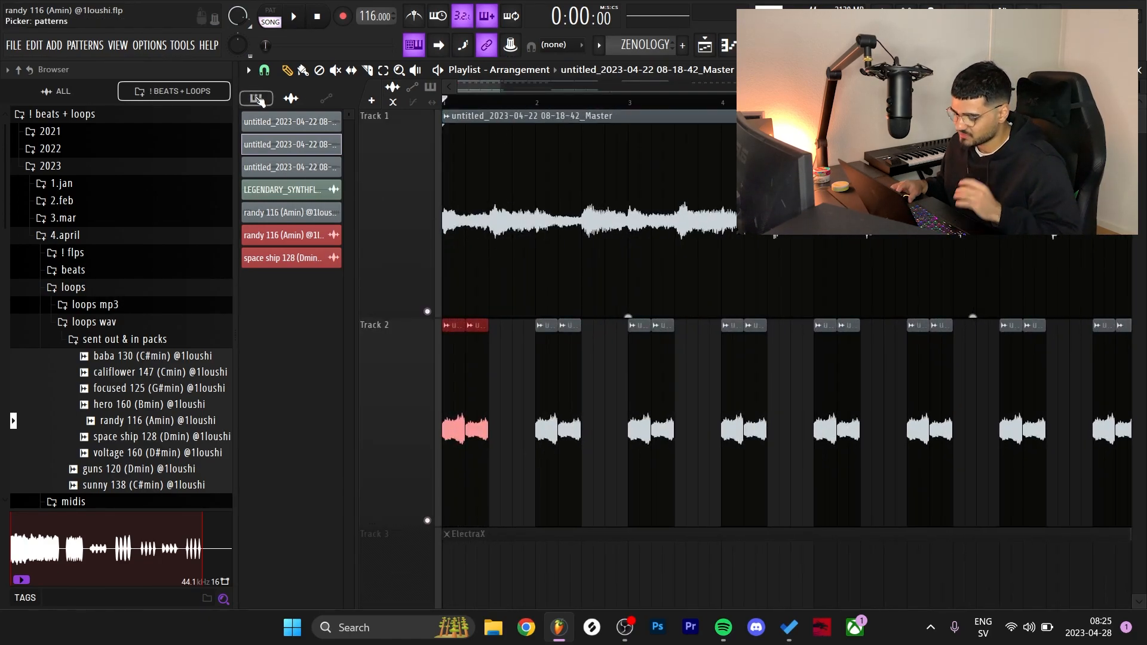
# Open the ElectraX pattern with its C5, D5, B4 figure in the piano roll.
pyautogui.click(292, 16)
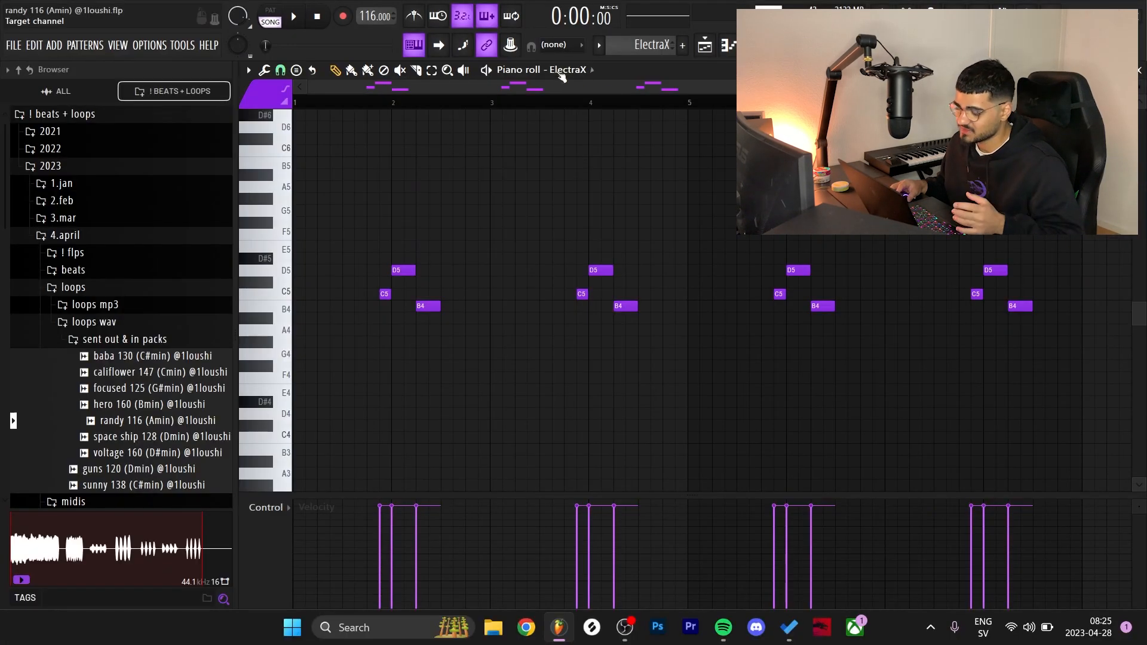
# Open the Mixer to reach ValhallaVintageVerb on Insert 2.
pyautogui.click(292, 16)
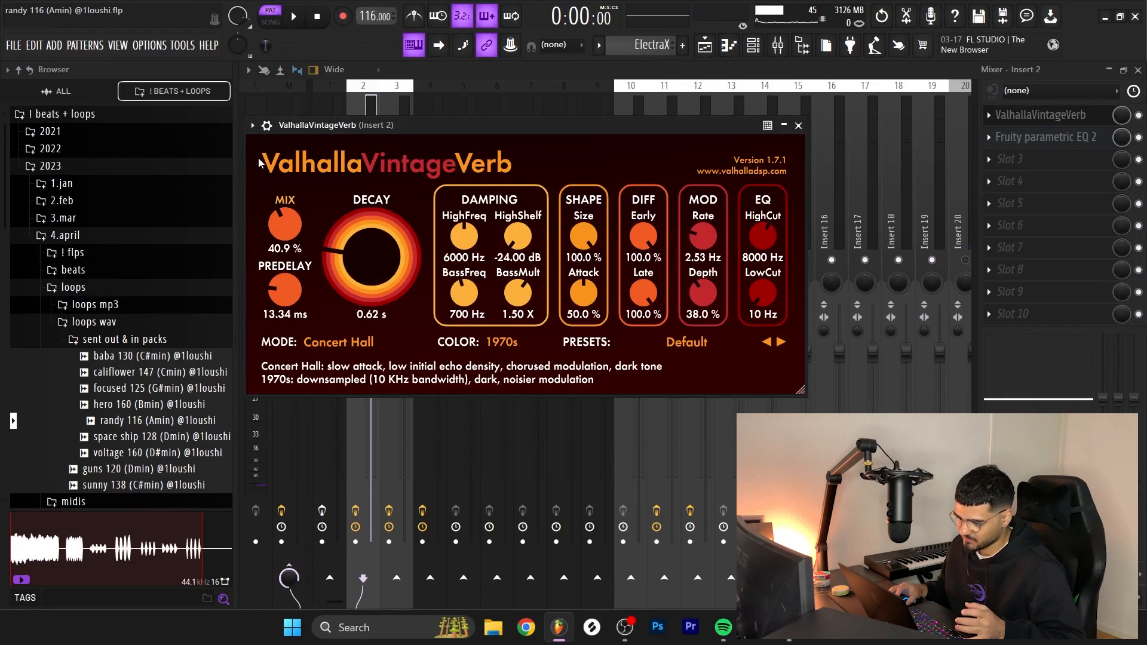
# Open Analog Lab V on Insert 4 to browse for Drunken Bells.
pyautogui.click(1047, 136)
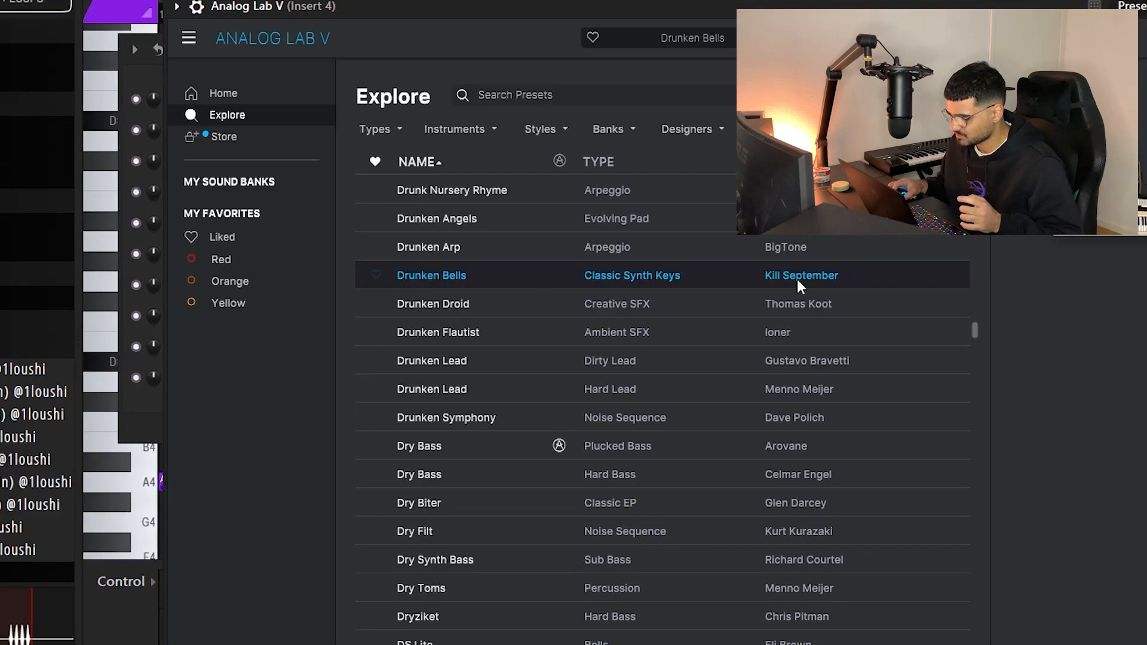
# Place the LEGENDARY_SYNTHFLUTEpedalboard one-shot into the Playlist as accent clips.
pyautogui.click(801, 275)
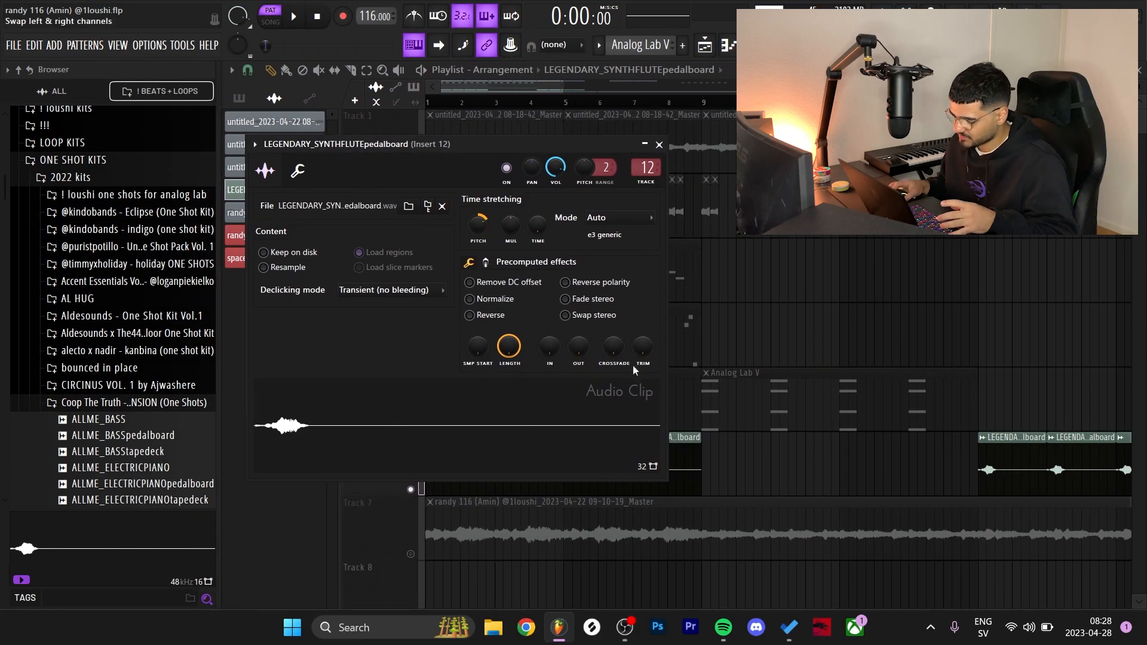
# Open the CLA-3A Stereo and Abbey Road Vinyl plugins on Insert 20.
pyautogui.click(657, 144)
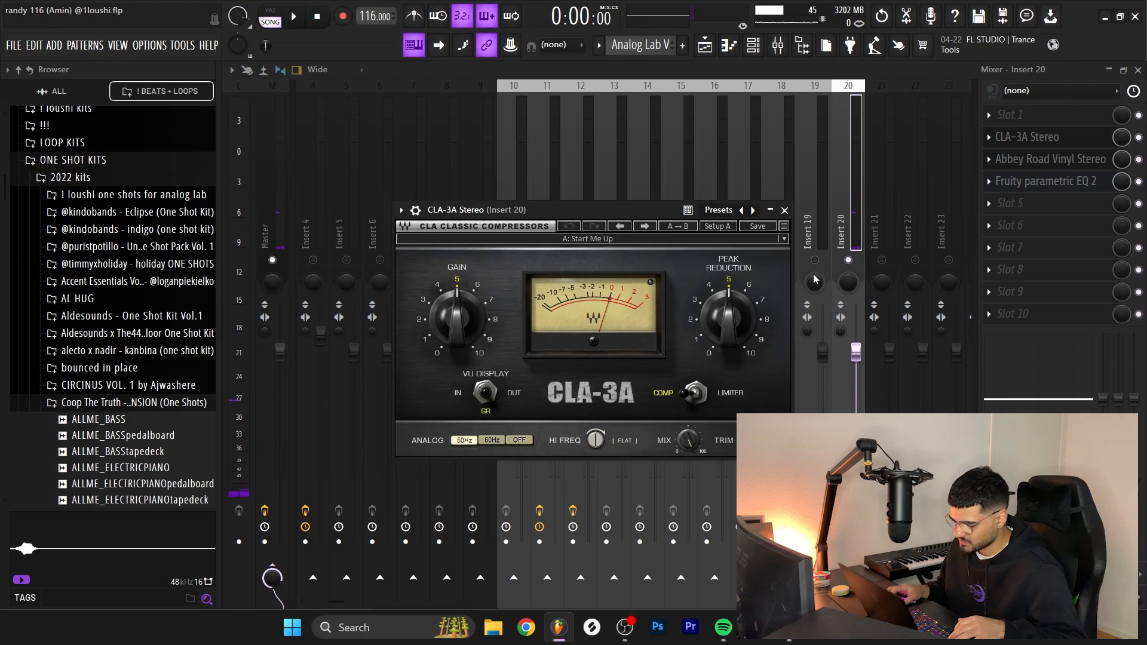
pyautogui.click(1049, 159)
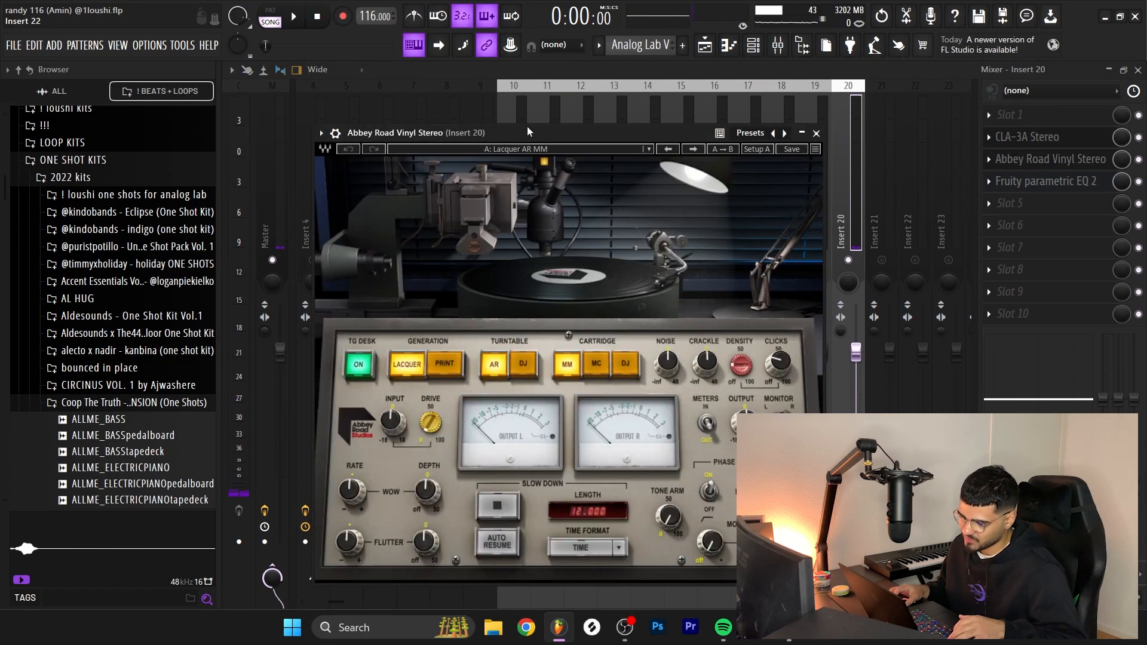